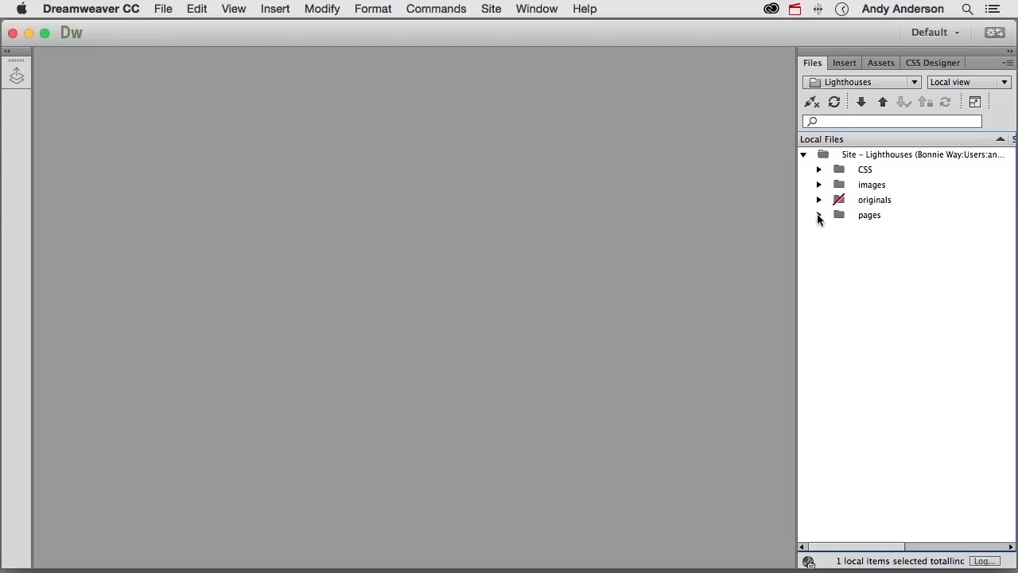
# - Open BodieLighthouseText.html and FastnetLighthouse.html from the pages folder, then show the Bodie page
pyautogui.click(819, 215)
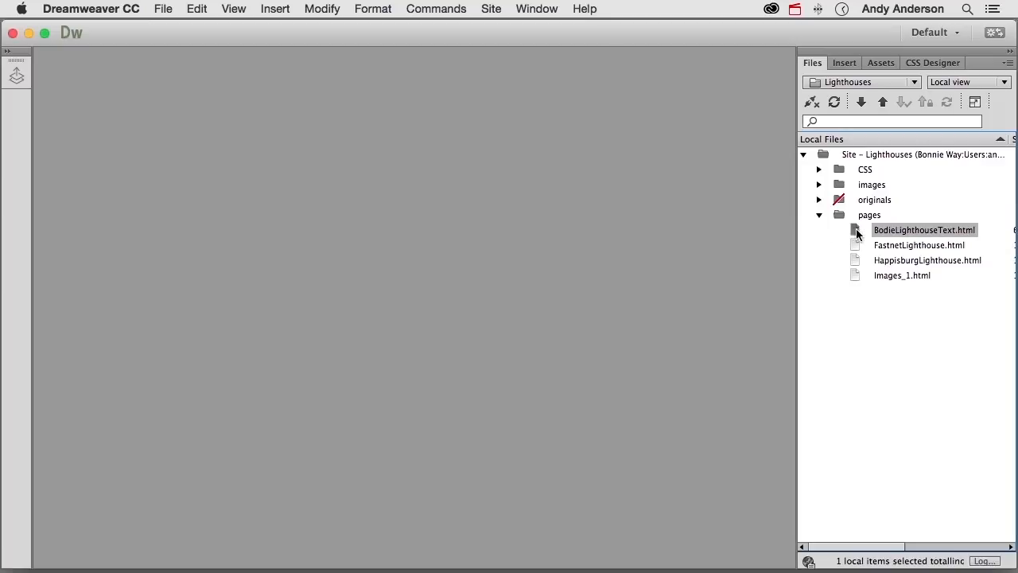
pyautogui.doubleClick(918, 245)
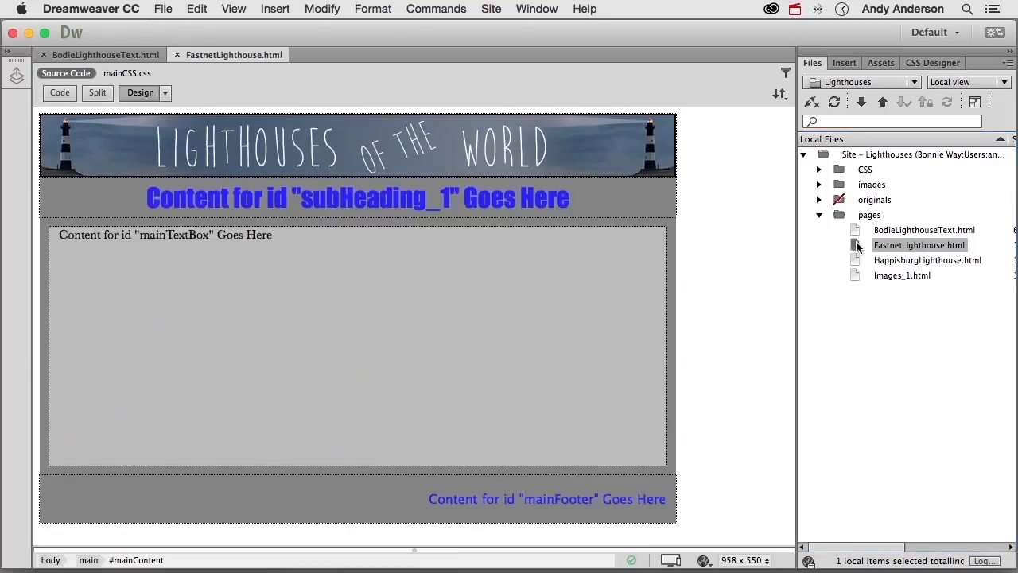
pyautogui.doubleClick(927, 260)
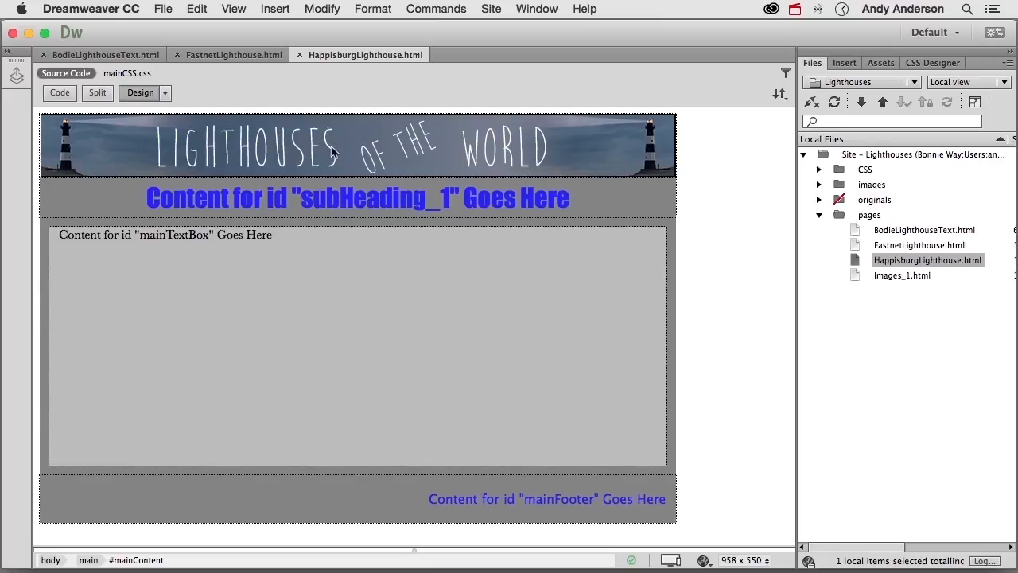
pyautogui.click(103, 55)
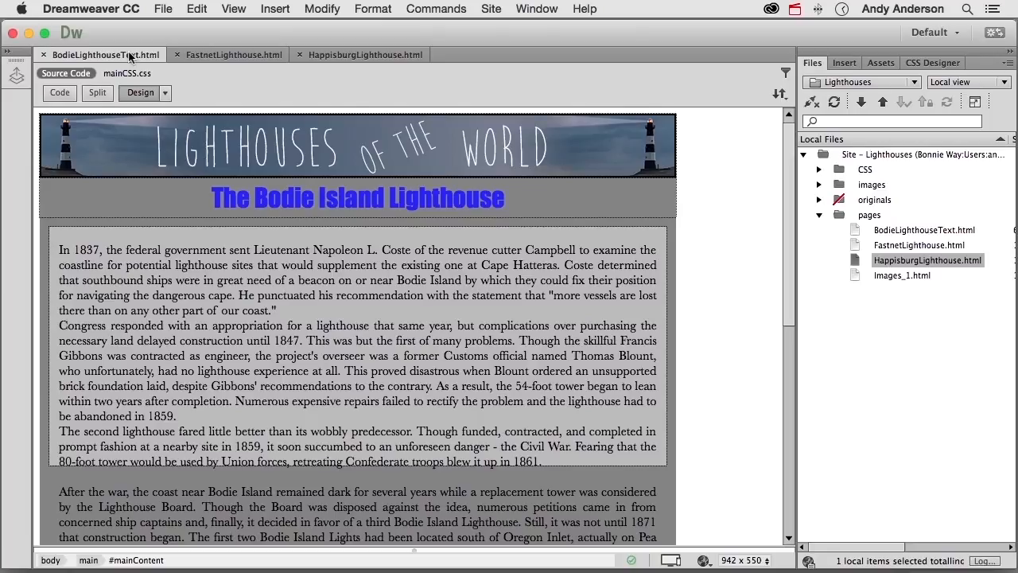
pyautogui.click(819, 169)
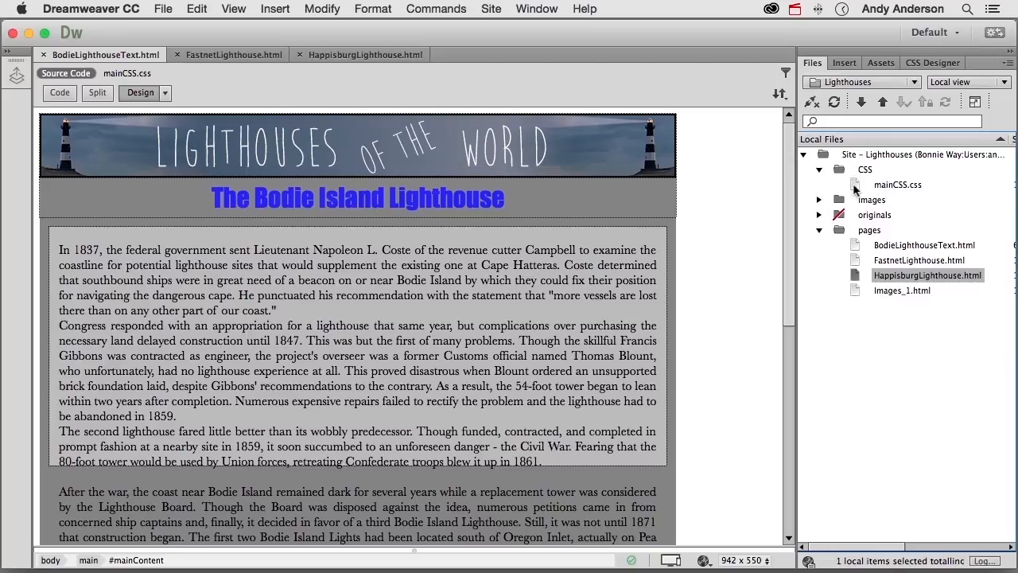
pyautogui.doubleClick(897, 184)
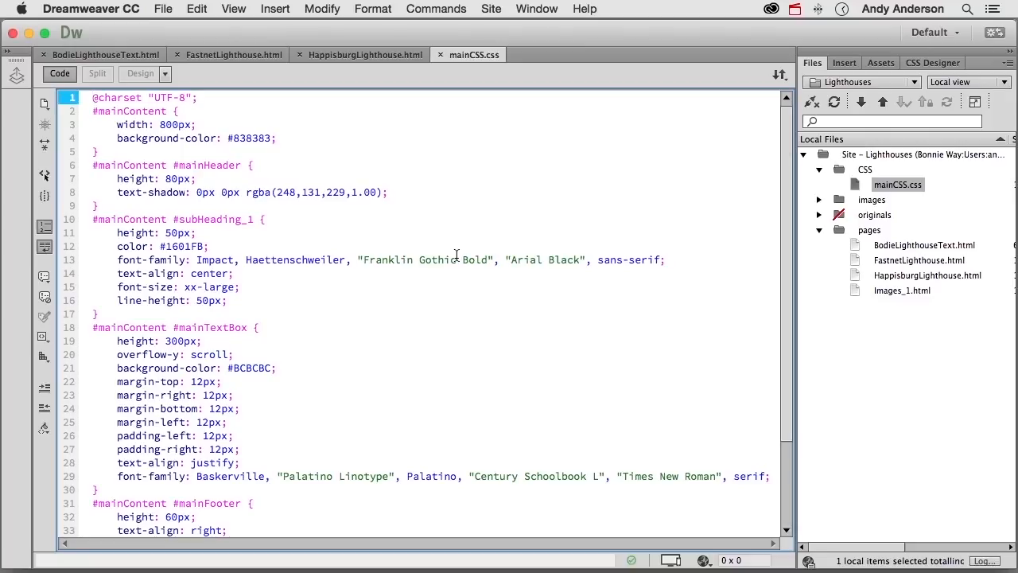
pyautogui.click(94, 97)
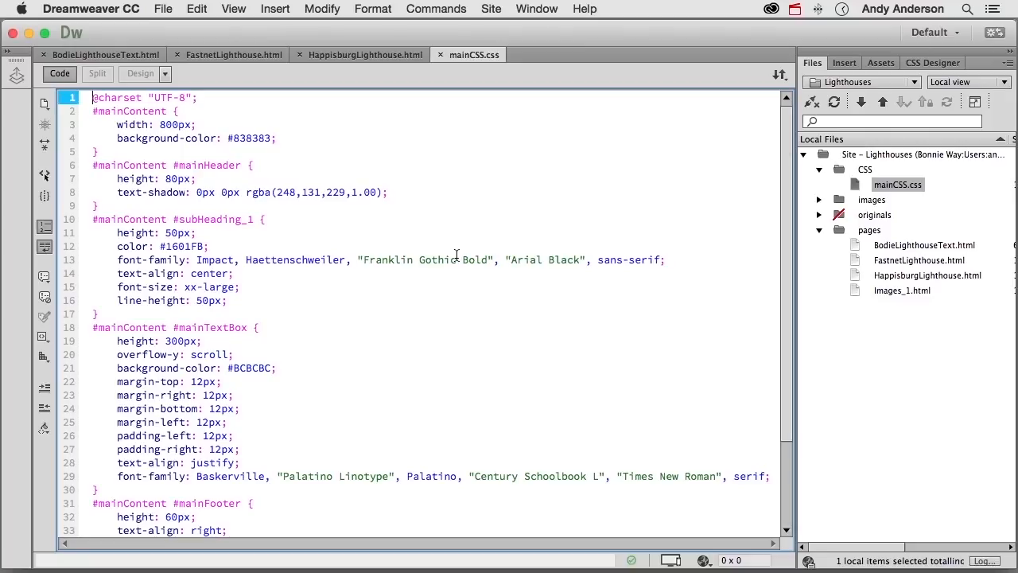
pyautogui.moveTo(457, 33)
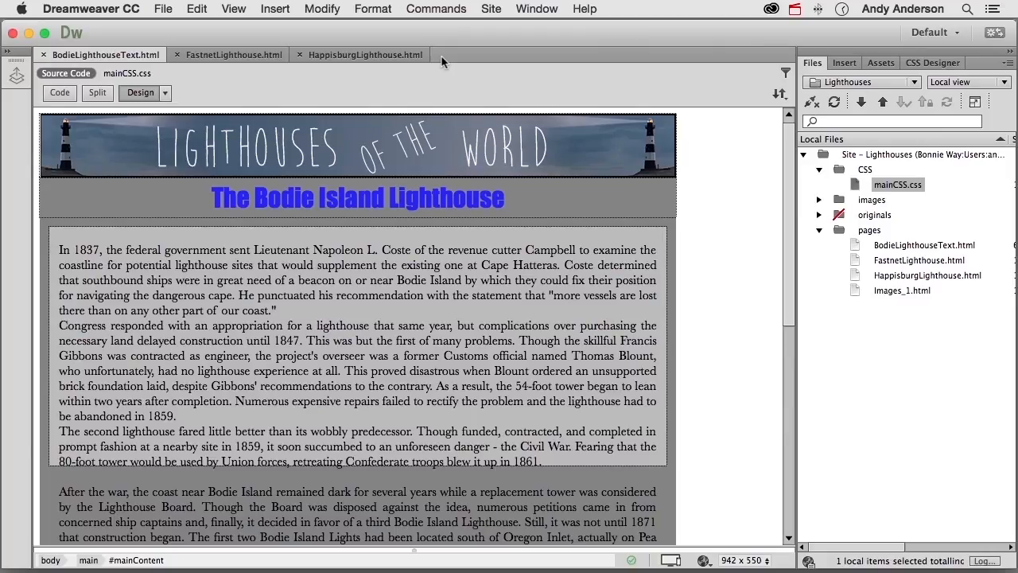
pyautogui.moveTo(857, 191)
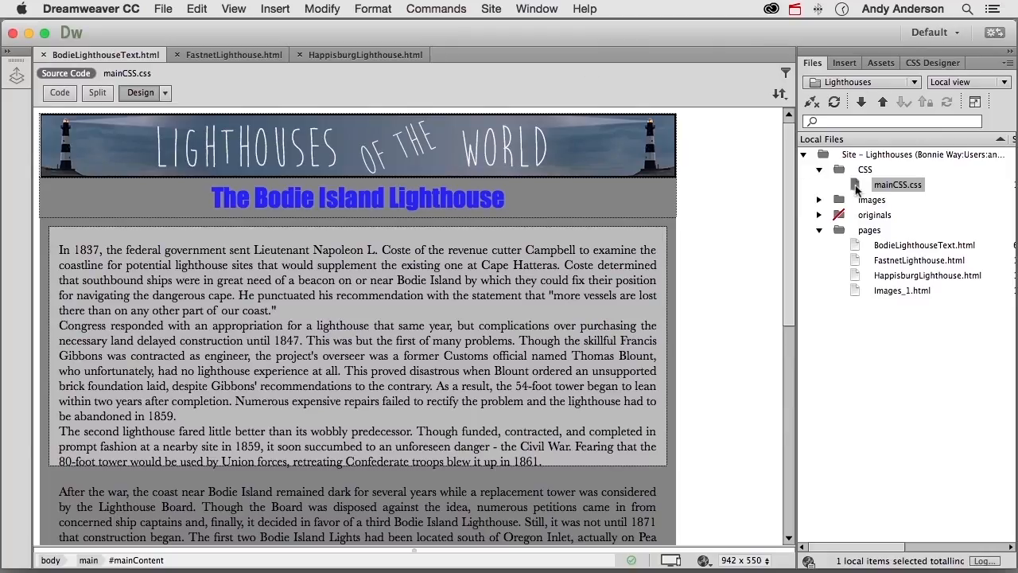
# - Open mainCSS.css and delete every rule after #mainContent, lines 6 to the end
pyautogui.doubleClick(897, 183)
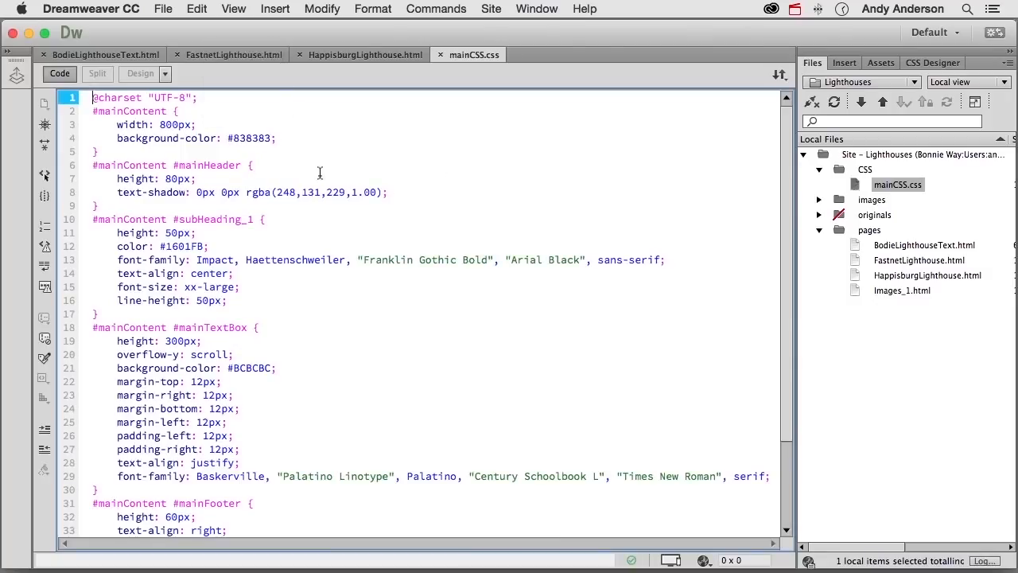
pyautogui.moveTo(352, 341)
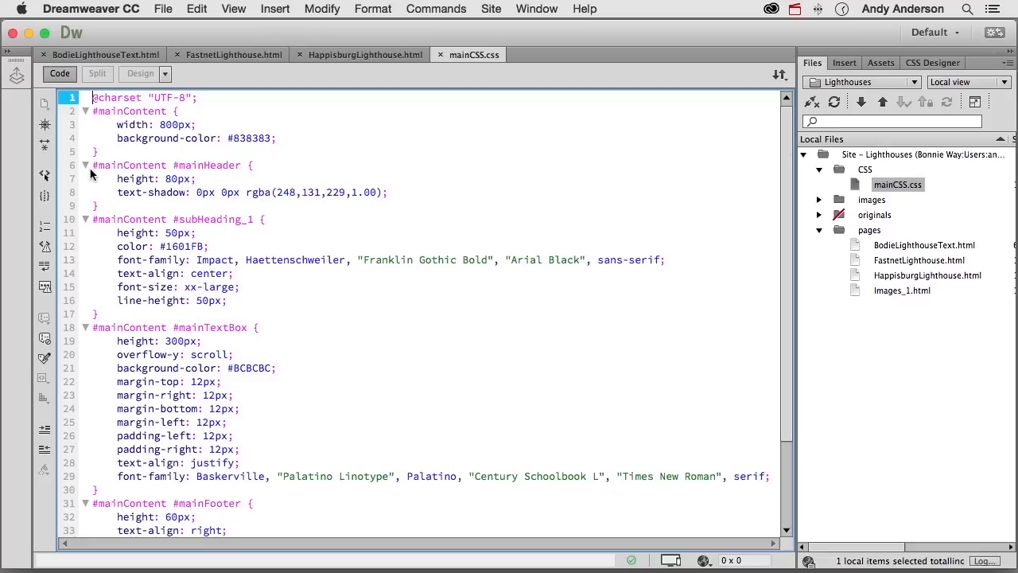
pyautogui.moveTo(92, 165); pyautogui.dragTo(347, 523)
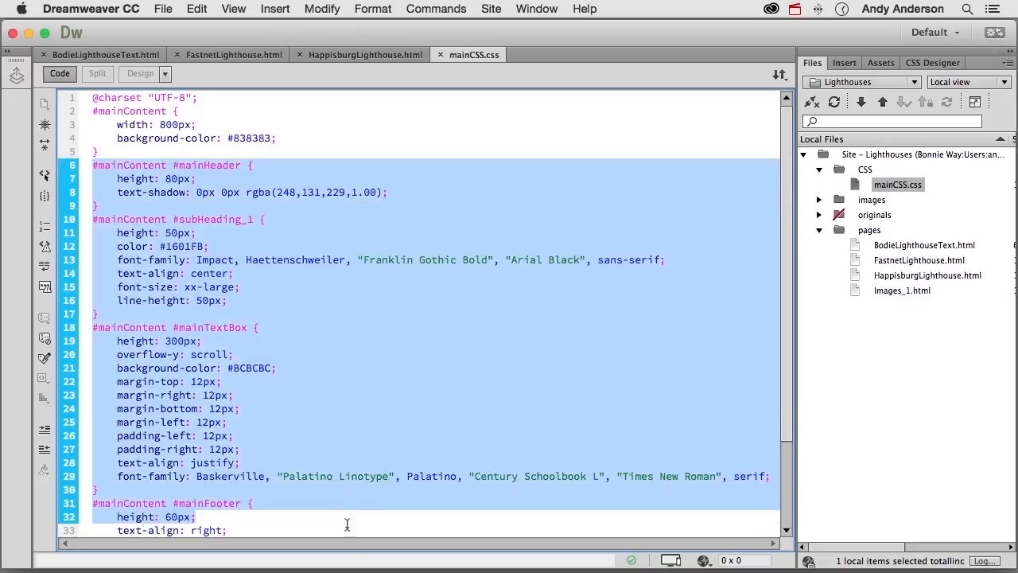
pyautogui.scroll(-3)
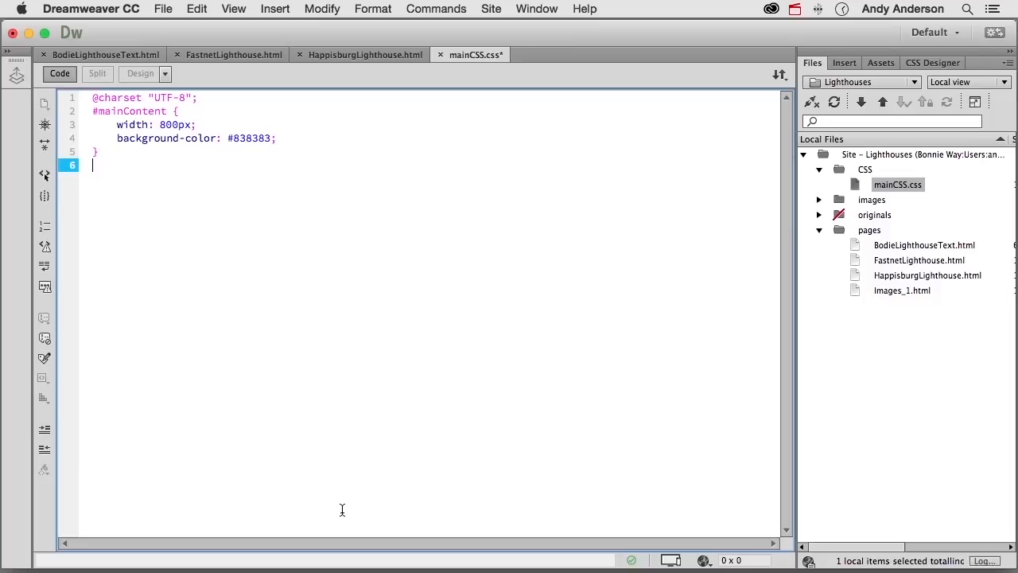
pyautogui.click(163, 9)
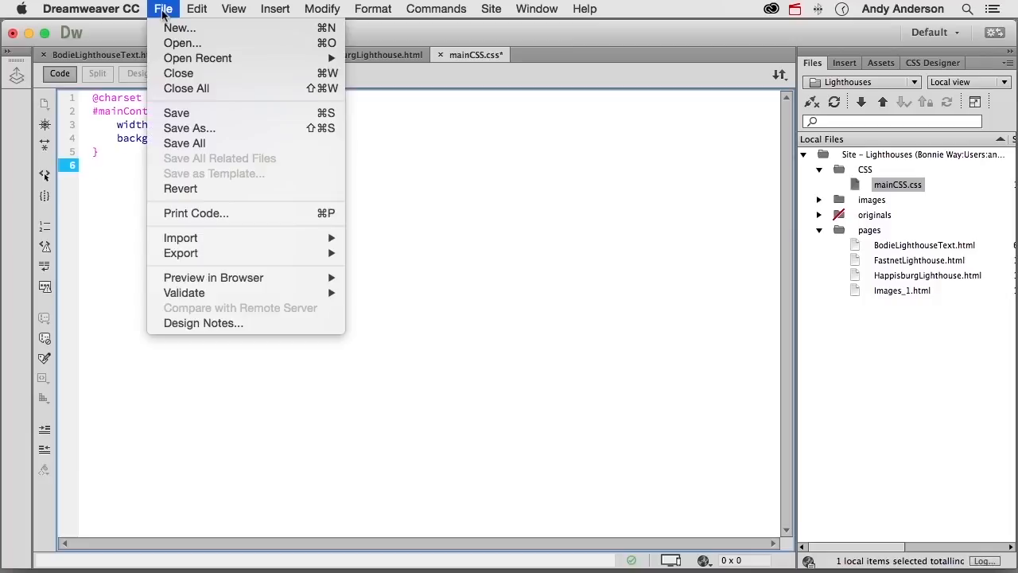
# - Save the trimmed stylesheet as mainCSS_2.css in the CSS folder
pyautogui.click(190, 128)
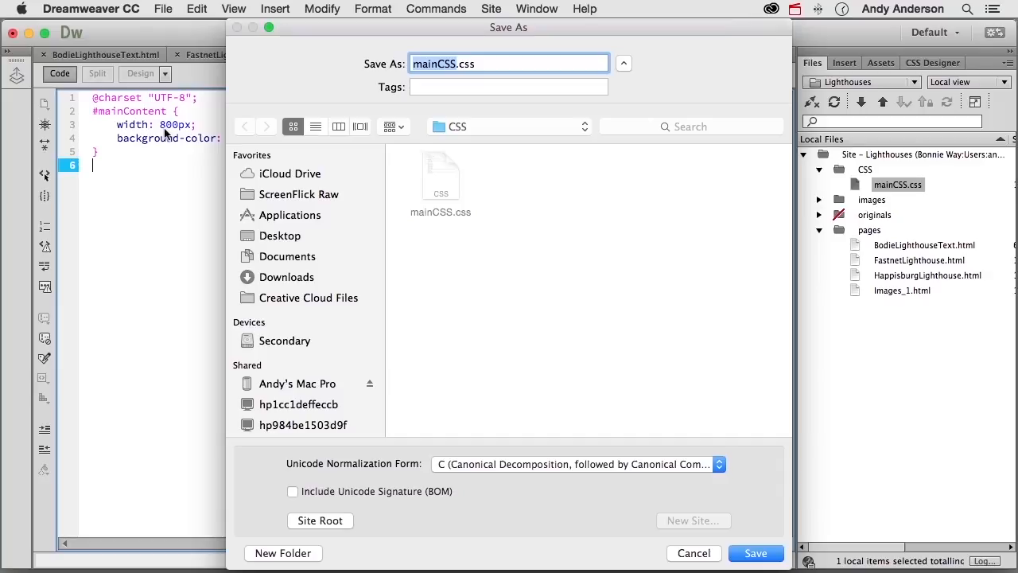
pyautogui.click(446, 63)
pyautogui.write('_2')
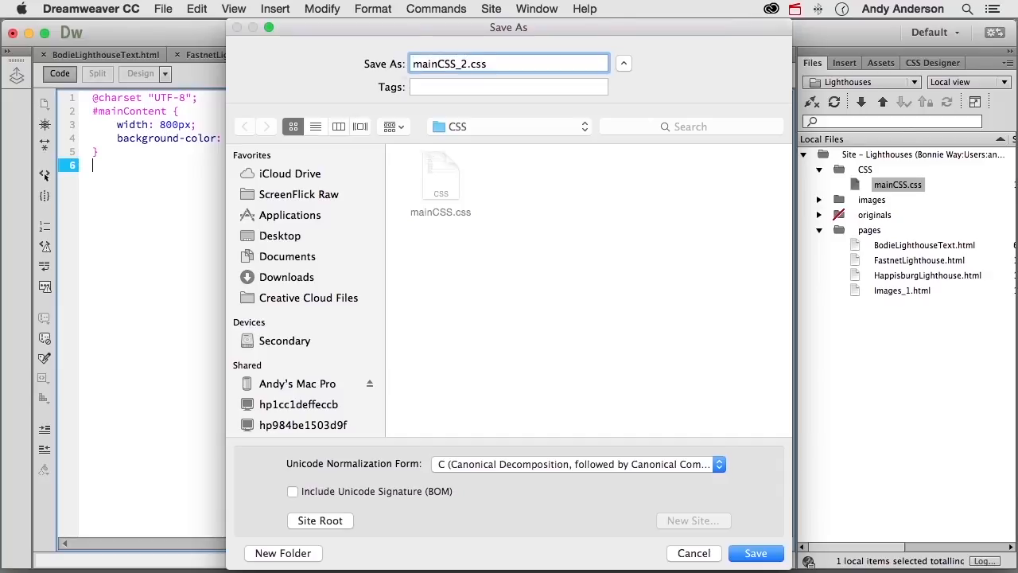
pyautogui.moveTo(499, 309)
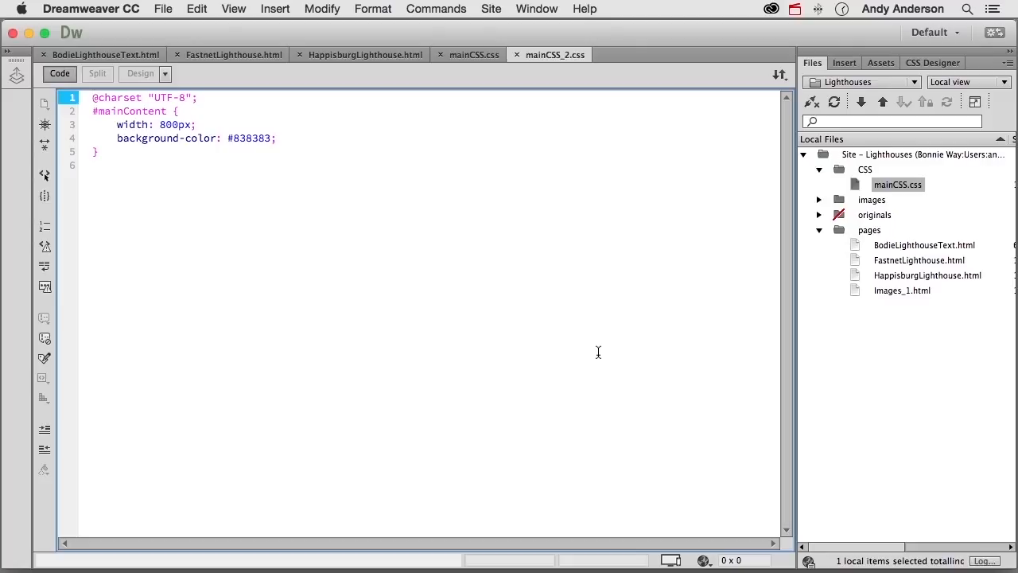
pyautogui.moveTo(359, 286)
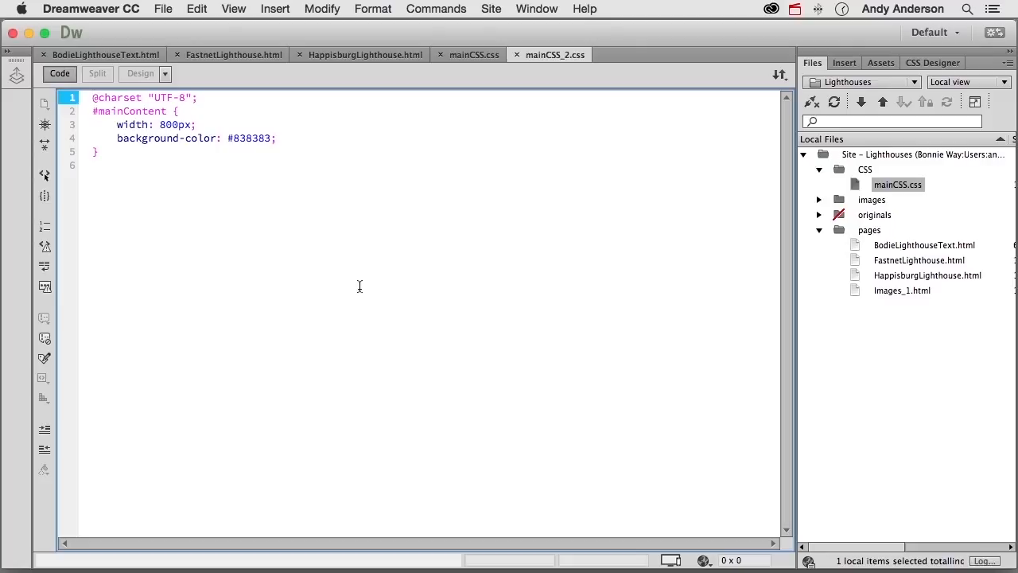
# - Remove the width line, set background-color to #838390, then close and save mainCSS_2.css
pyautogui.click(169, 124)
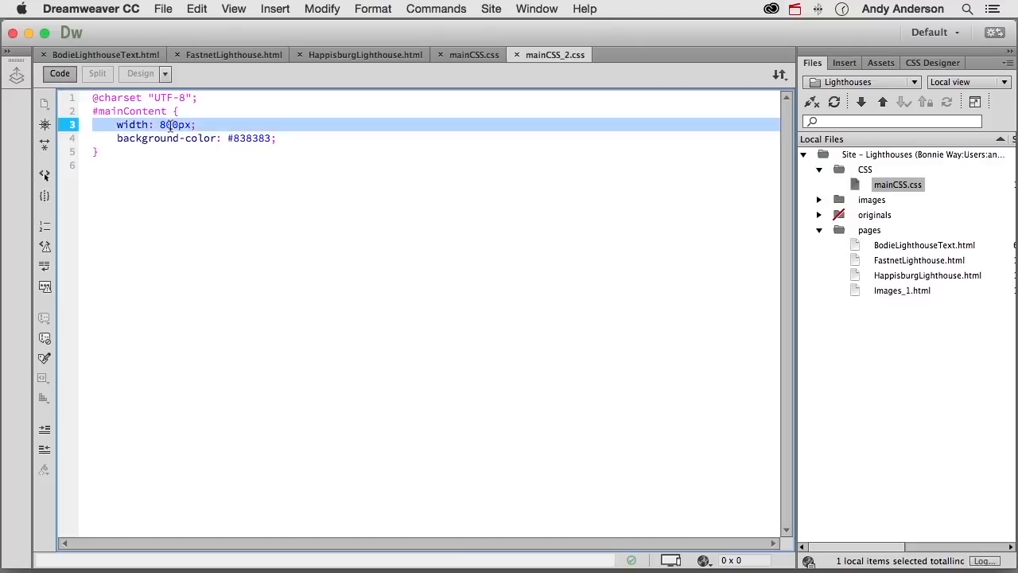
pyautogui.press('Backspace')
pyautogui.write('9')
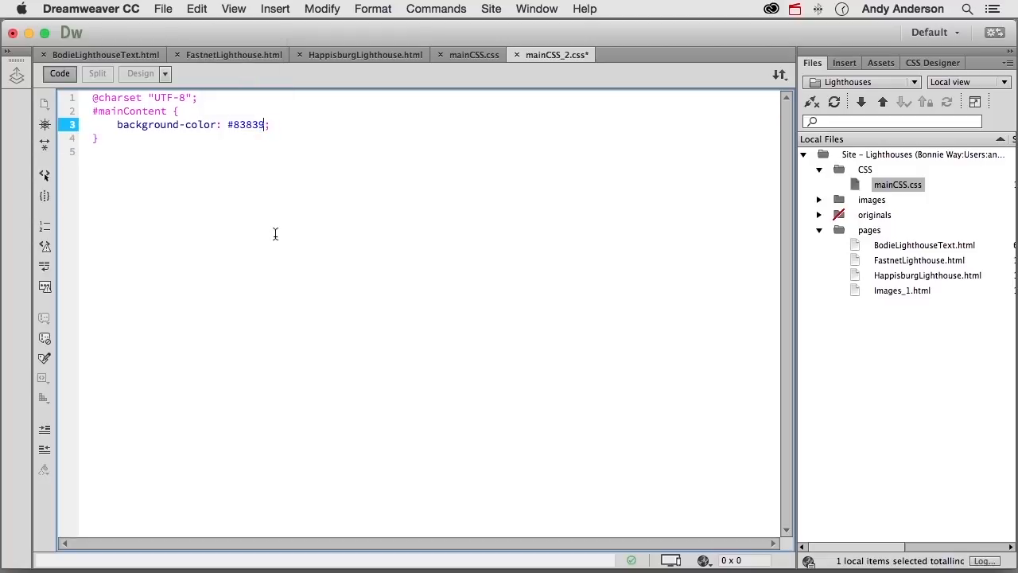
pyautogui.write('0')
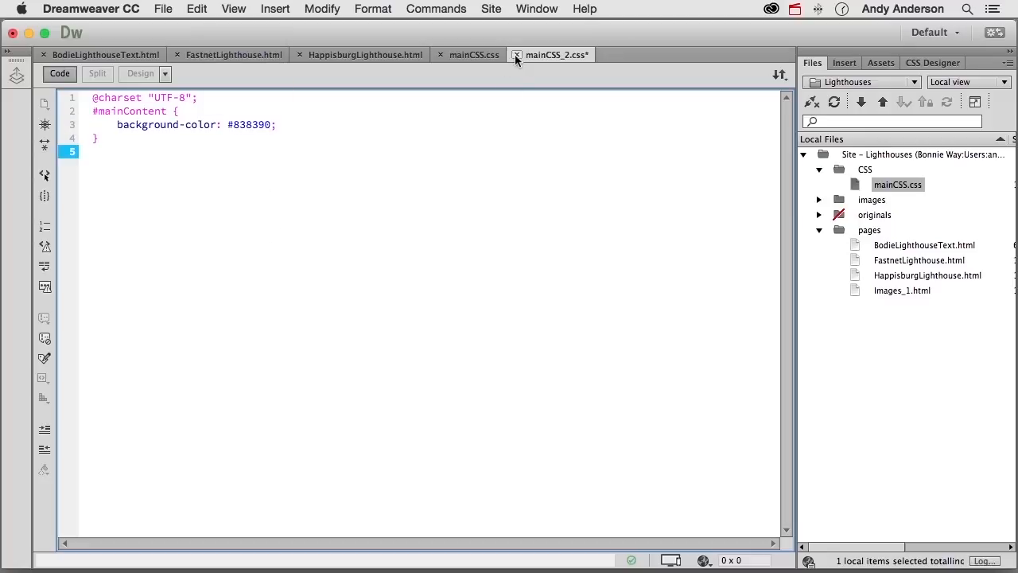
pyautogui.click(517, 54)
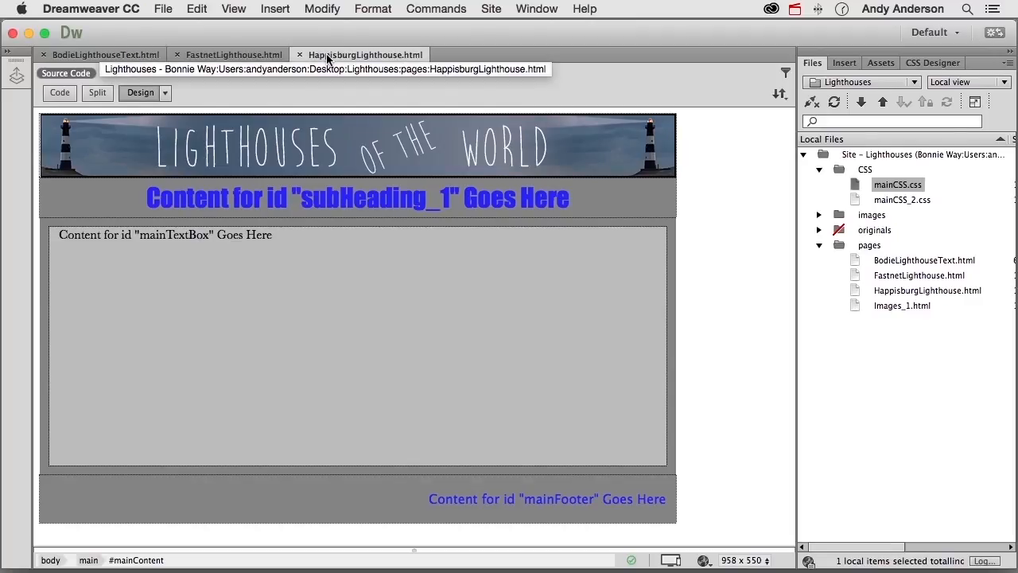
# - On the Fastnet page, attach CSS/mainCSS_2.css as a linked source in CSS Designer
pyautogui.click(233, 54)
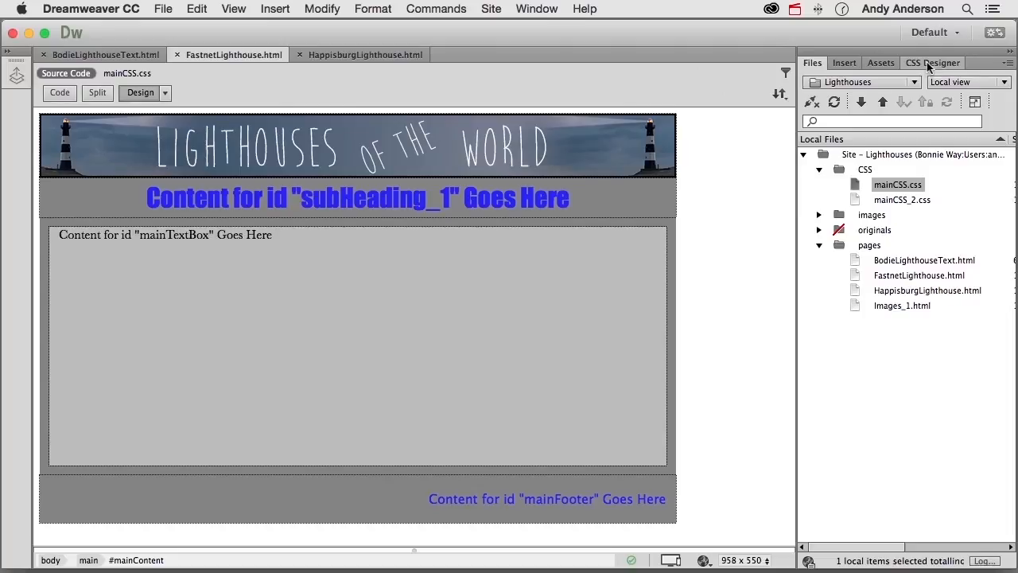
pyautogui.click(932, 63)
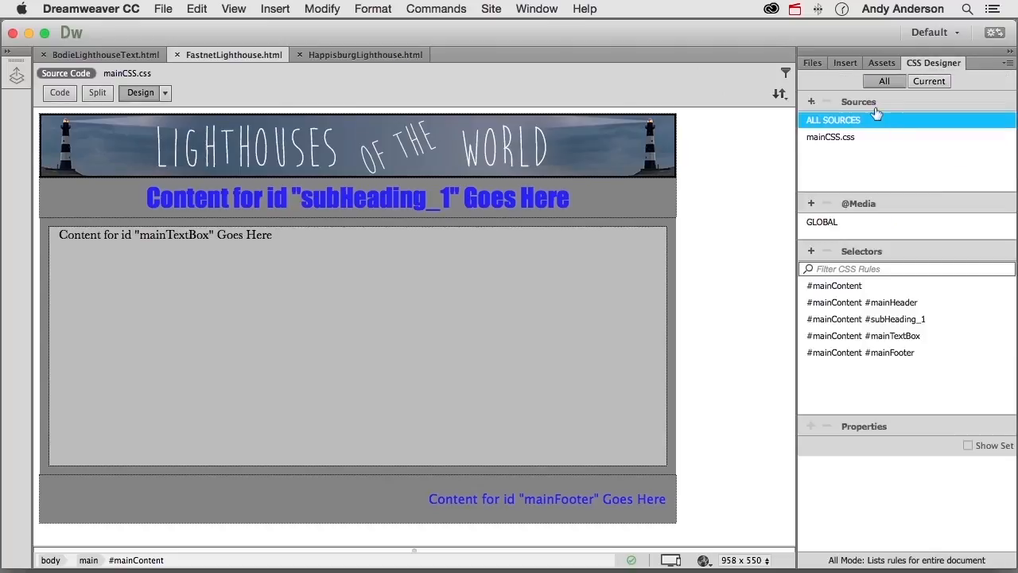
pyautogui.click(811, 102)
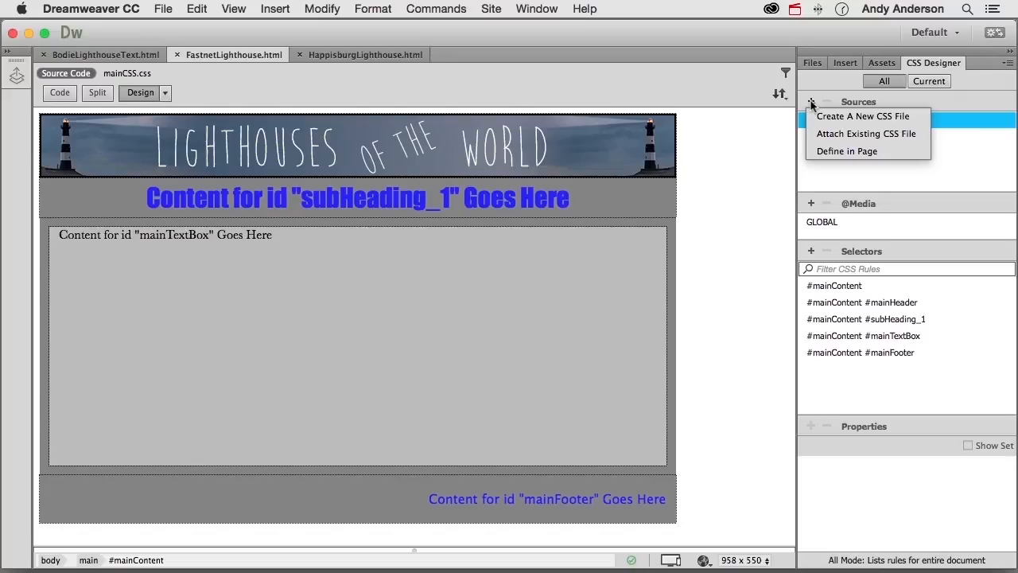
pyautogui.click(865, 133)
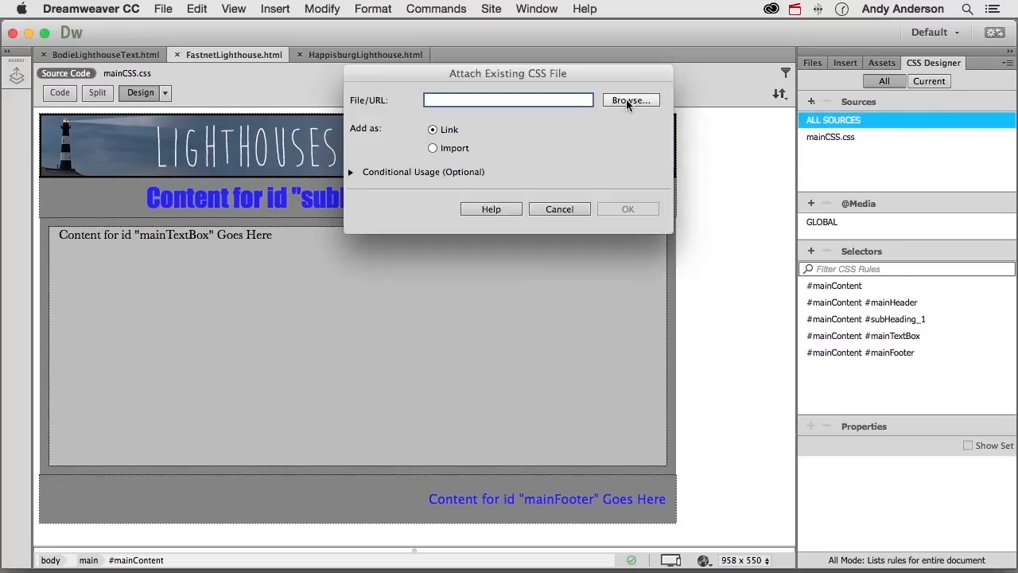
pyautogui.click(630, 100)
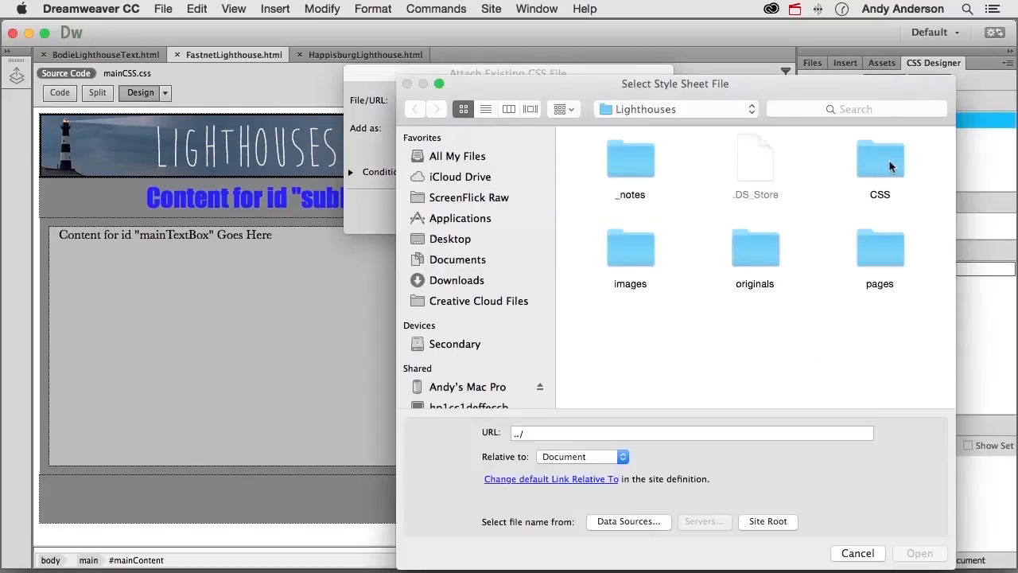
pyautogui.doubleClick(879, 159)
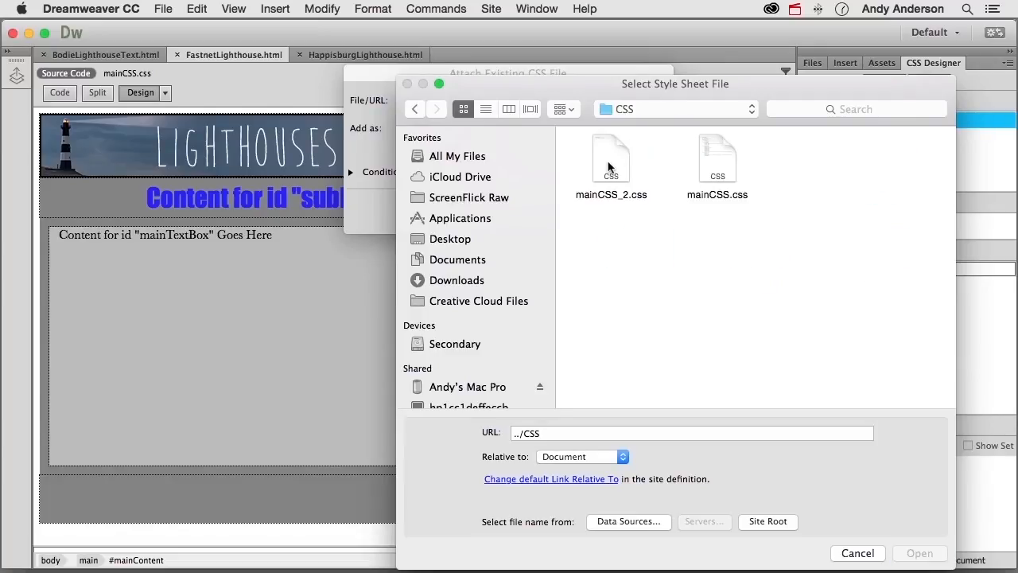
pyautogui.click(611, 156)
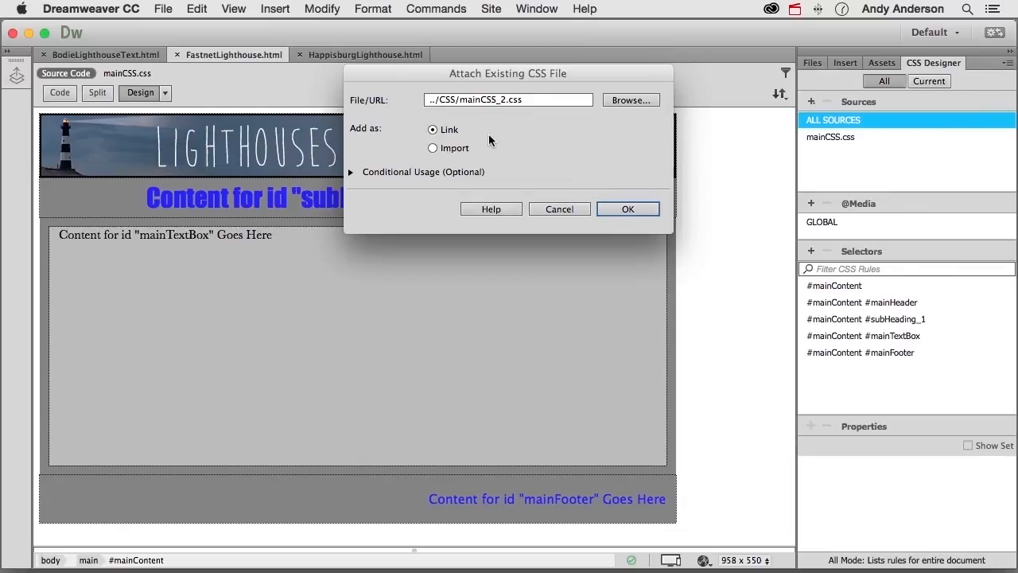
pyautogui.moveTo(489, 149)
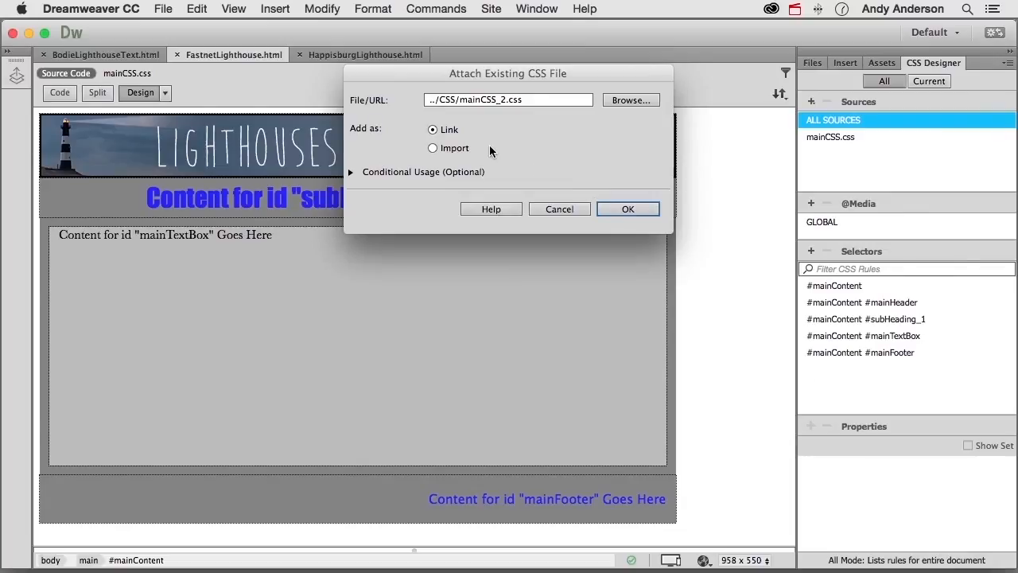
pyautogui.click(627, 208)
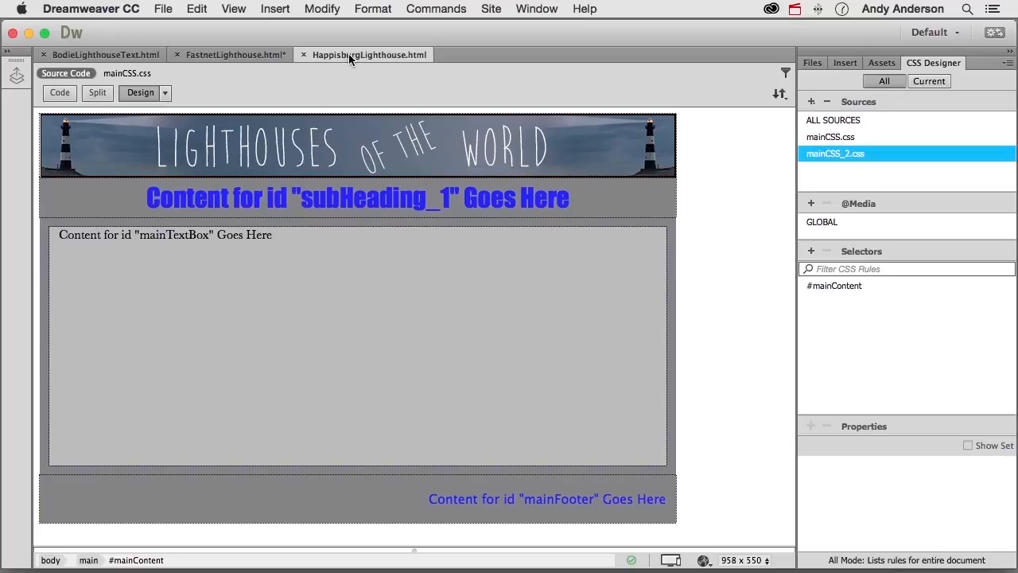
# - Show the Fastnet page in Split view to see the mainCSS.css and mainCSS_2.css links
pyautogui.click(100, 55)
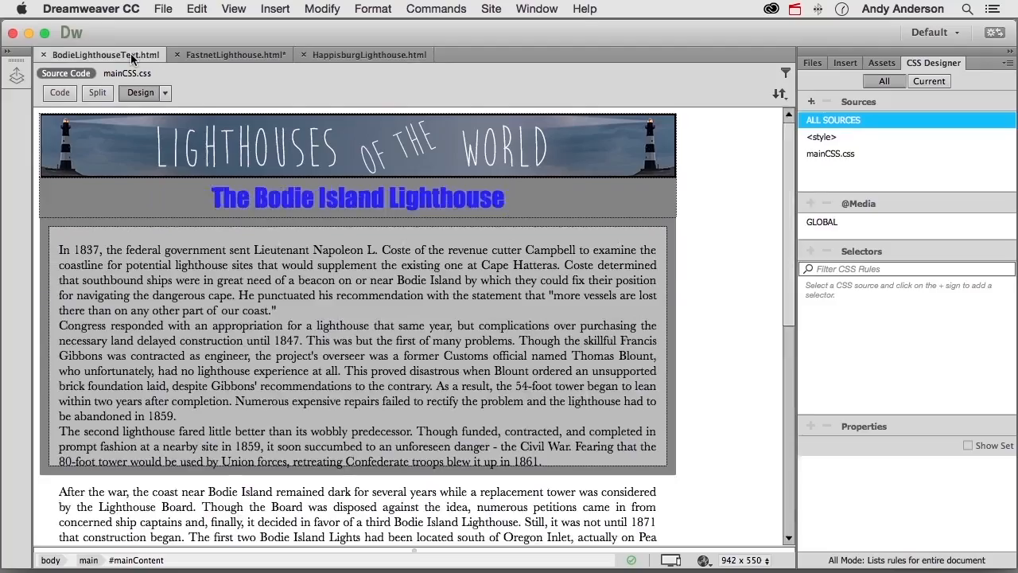
pyautogui.click(231, 54)
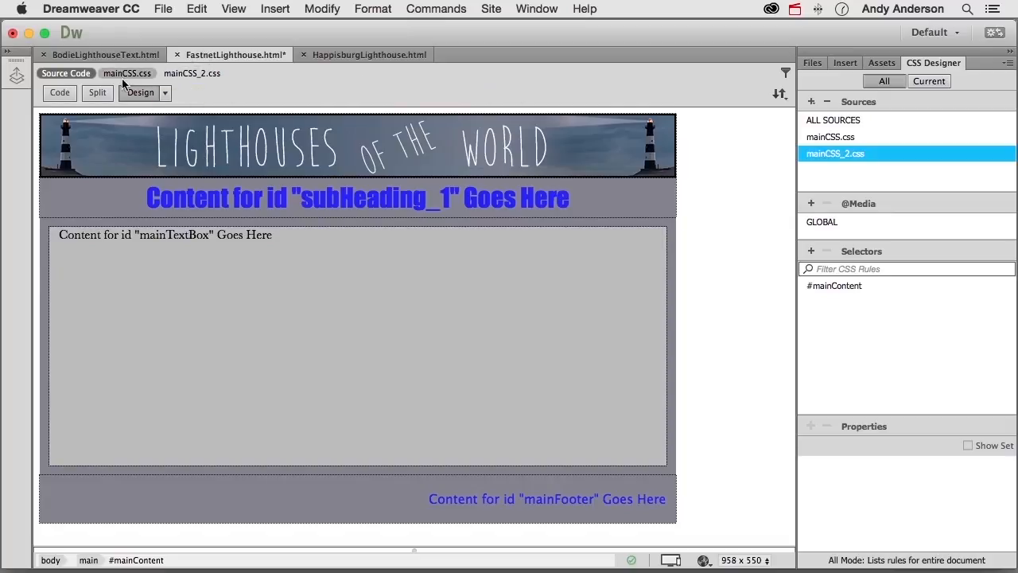
pyautogui.click(97, 93)
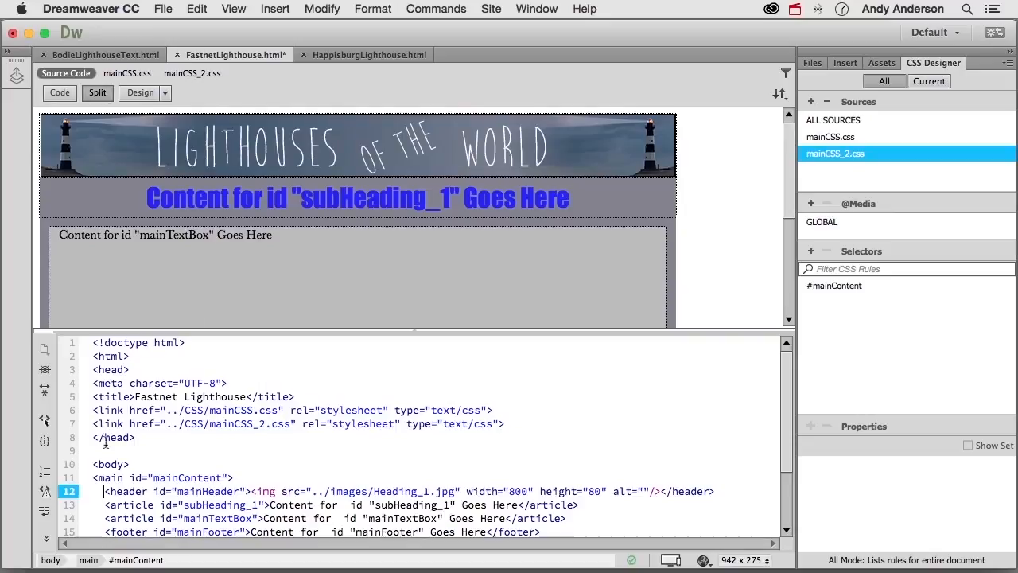